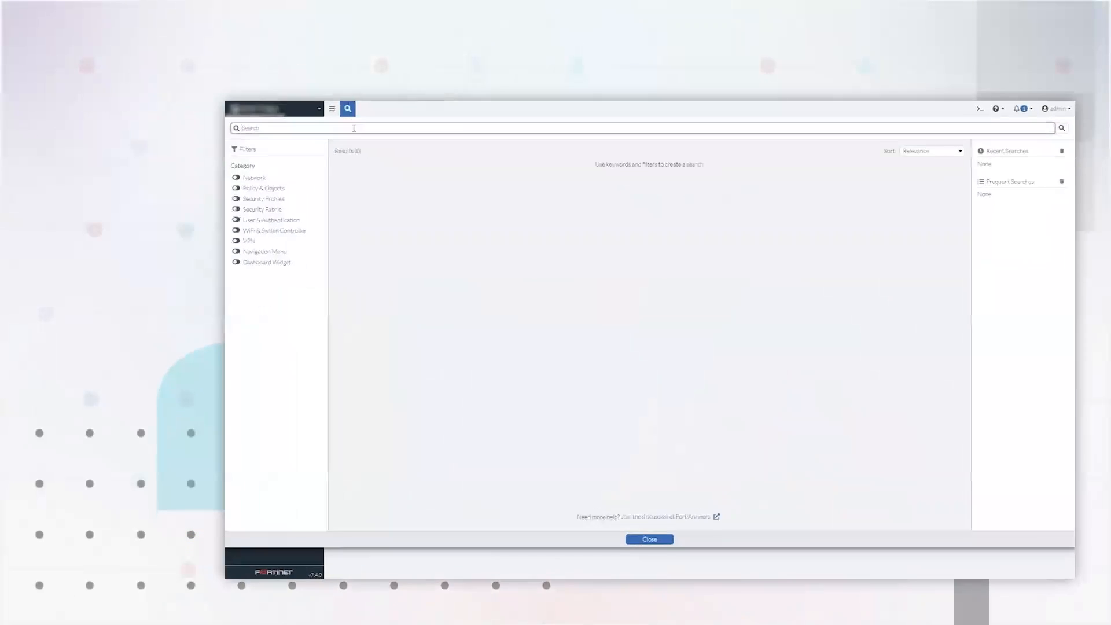
Search globally for 'assets' and choose the Assets dashboard widget result.
{"action": "type", "text": "assets"}
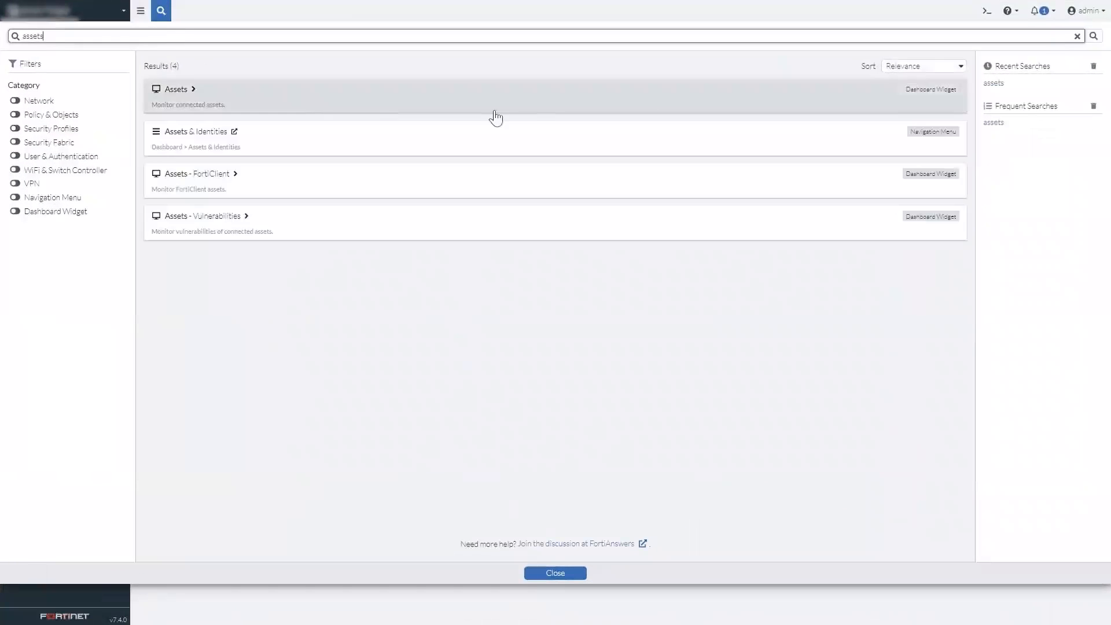
{"action": "left_click", "coordinate": [206, 215]}
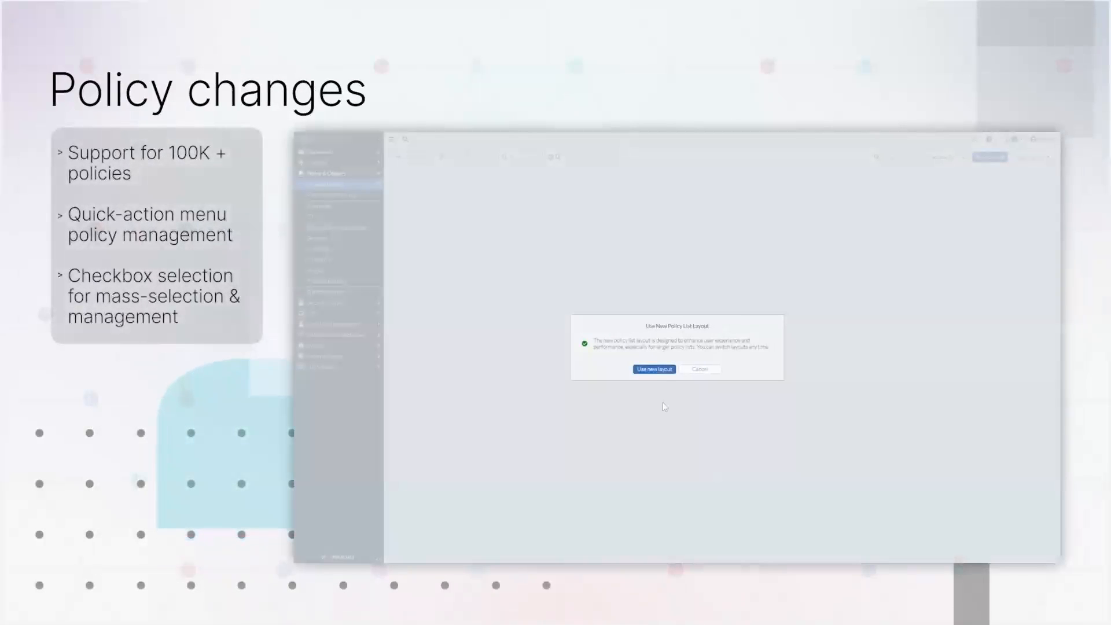
Accept 'Use new layout' for the Firewall Policy list.
{"action": "left_click", "coordinate": [653, 368]}
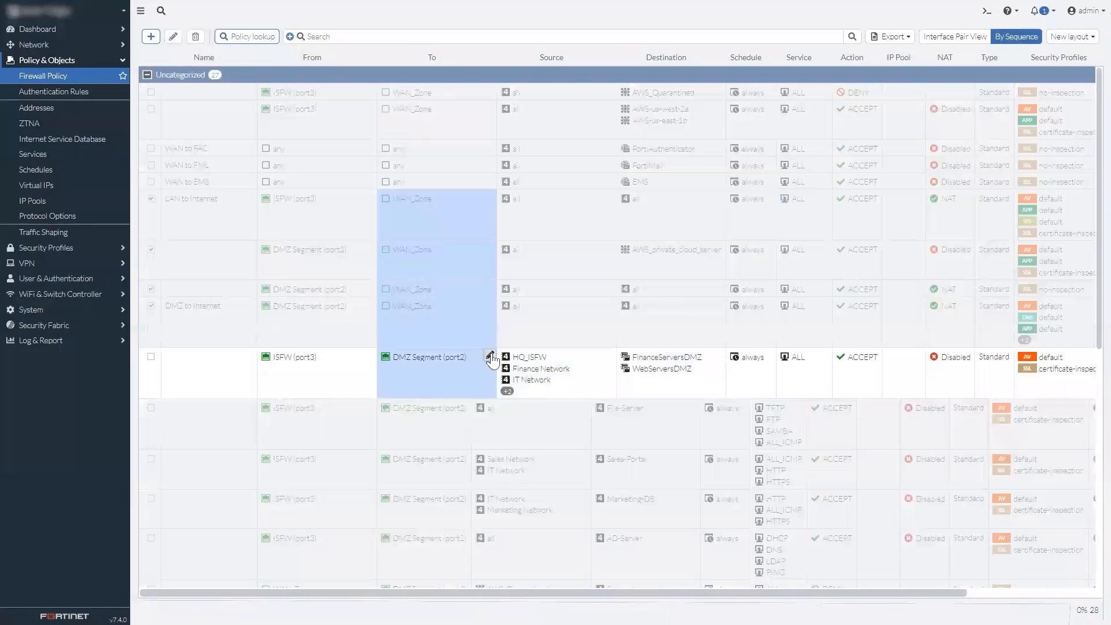
Begin bulk-editing the To interface of the checked policies via the inline edit icon.
{"action": "left_click", "coordinate": [492, 357]}
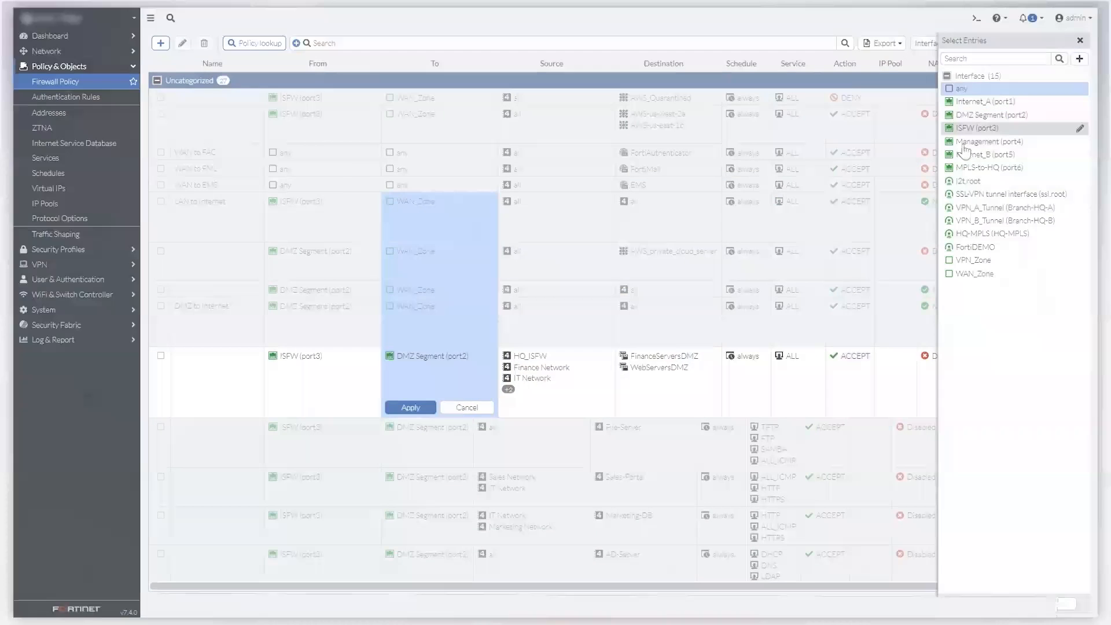